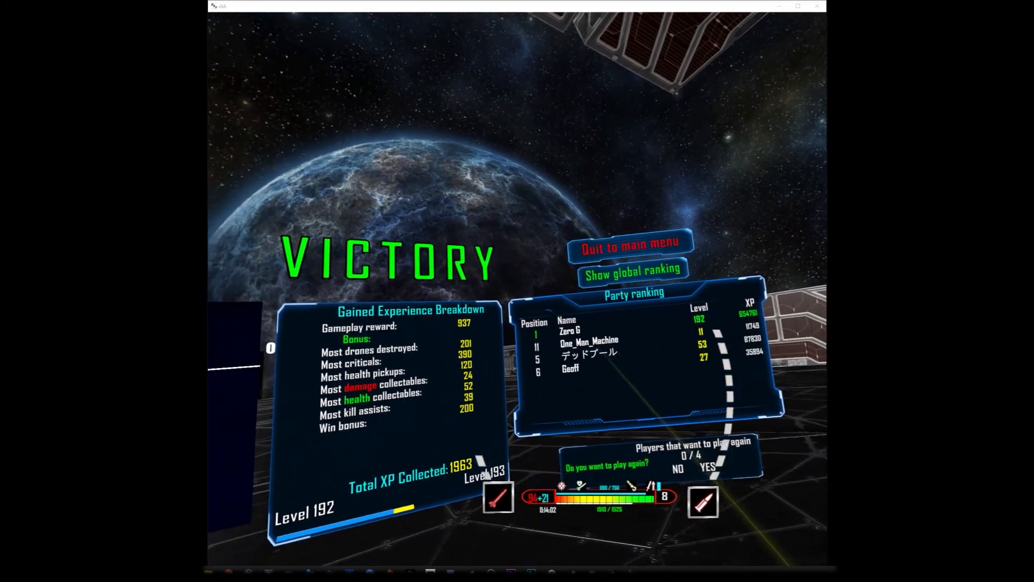
Switch the victory screen leaderboard from party ranking to global ranking
click(630, 269)
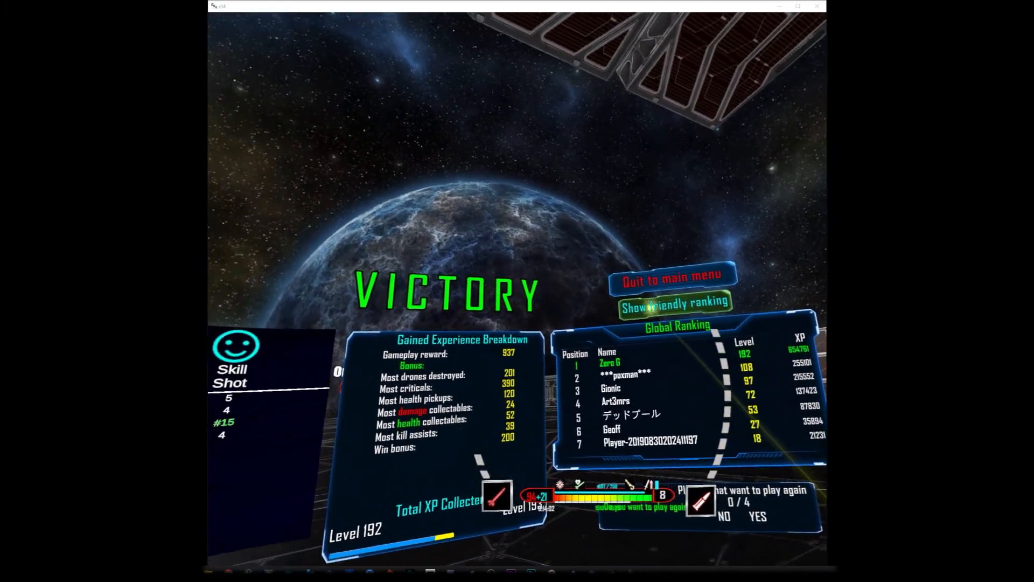